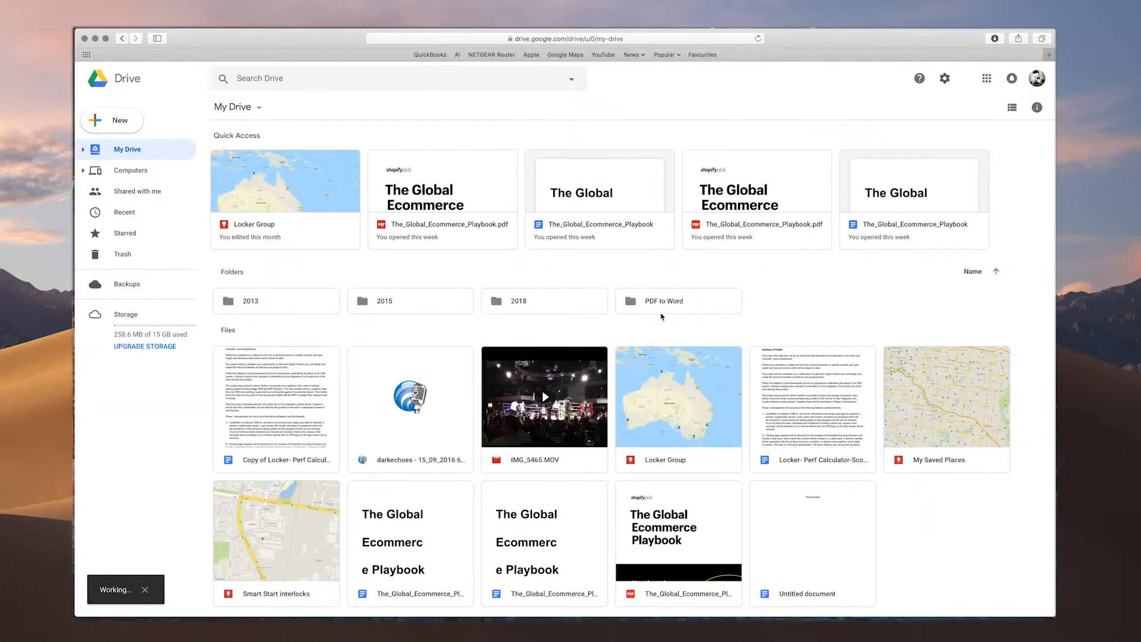
# Step: Open the 'PDF to Word' folder and bring up the New menu
pyautogui.doubleClick(663, 300)
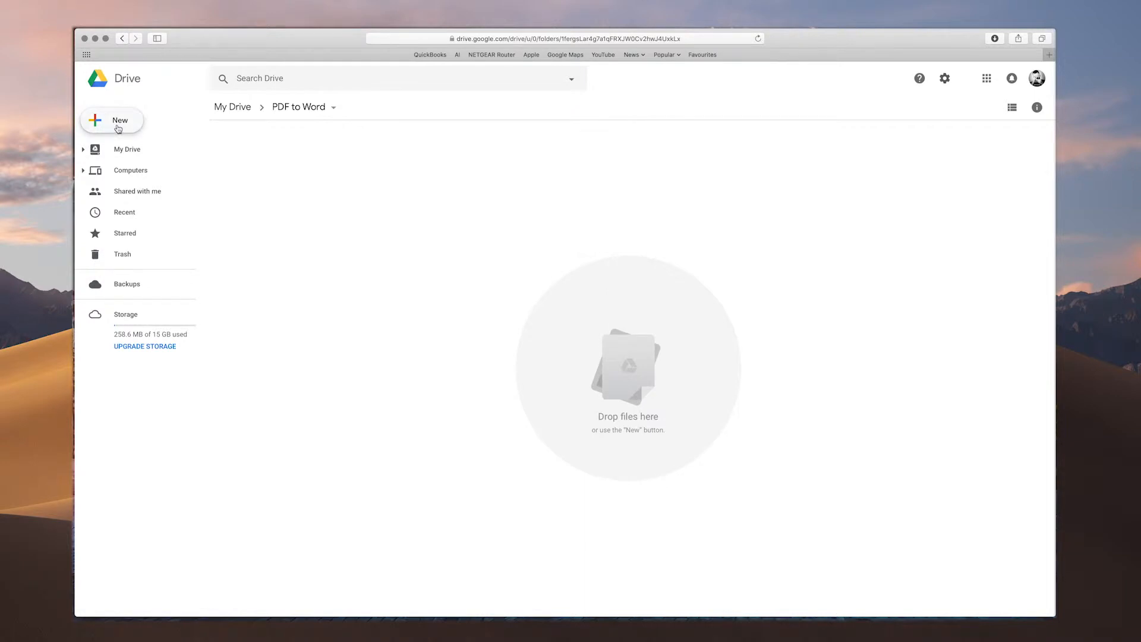
pyautogui.click(112, 120)
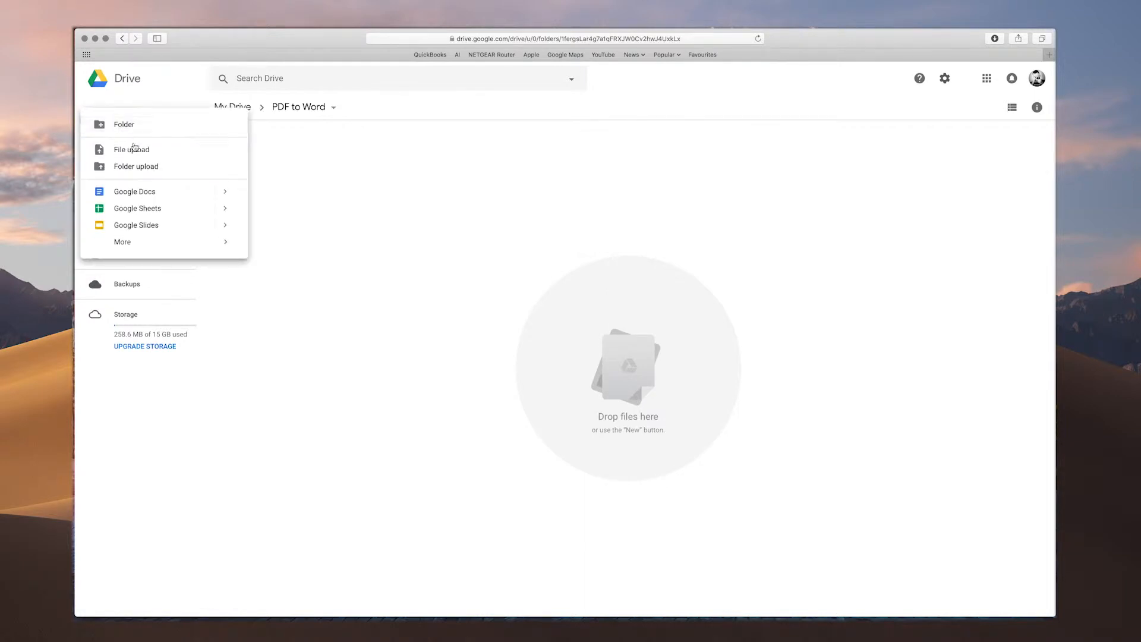
# Step: Upload The_Global_Ecommerce_Playbook.pdf from the Desktop into the folder
pyautogui.click(131, 150)
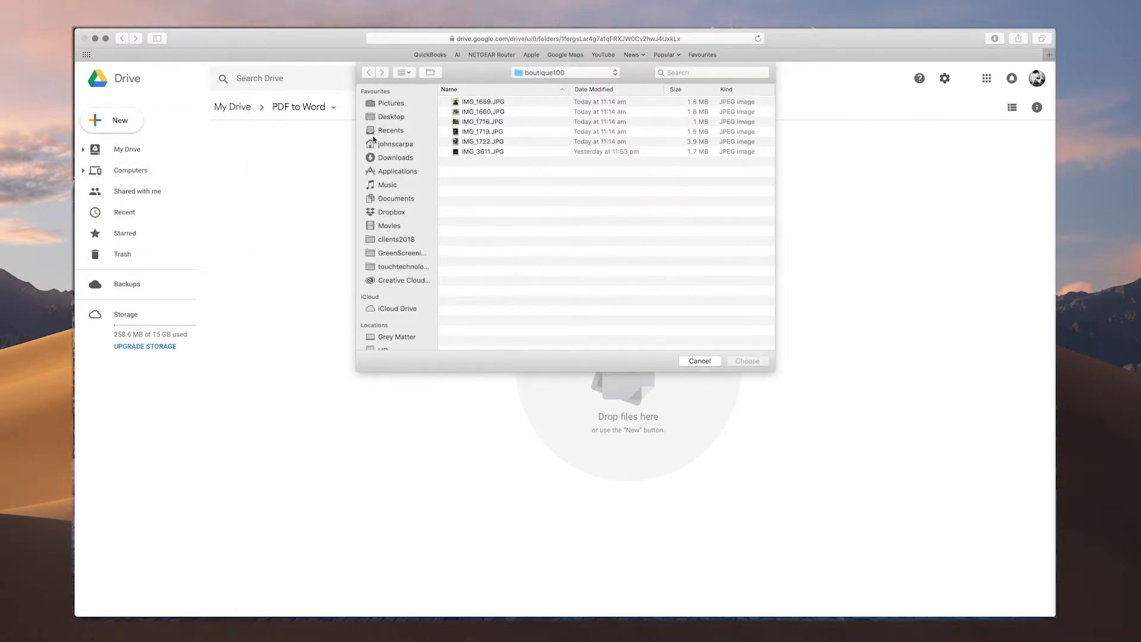
pyautogui.click(392, 117)
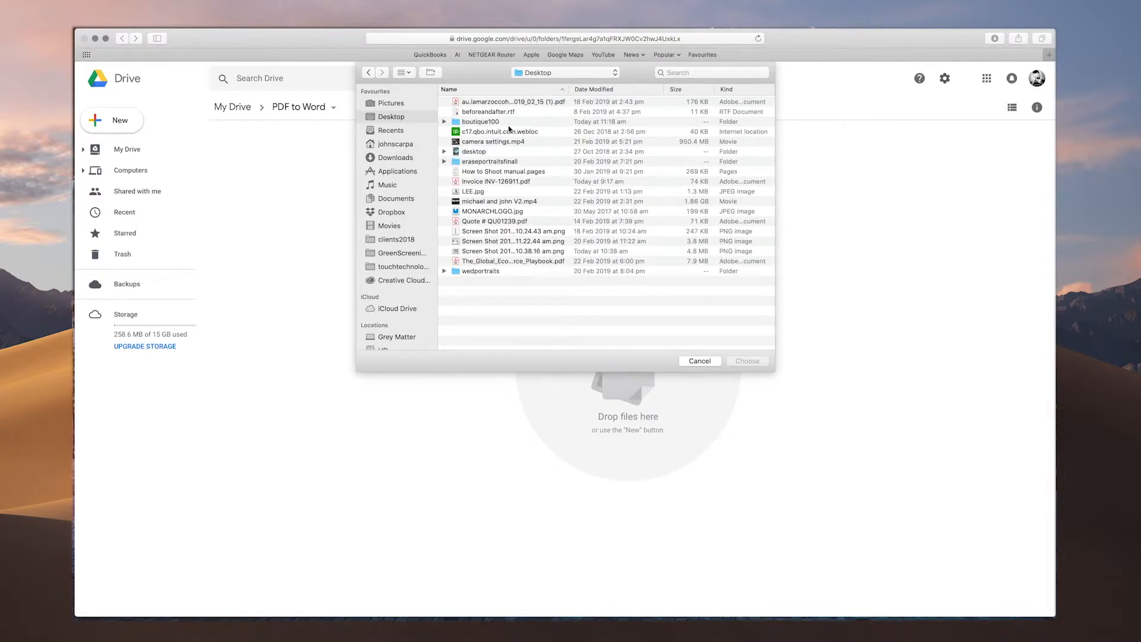
pyautogui.click(512, 260)
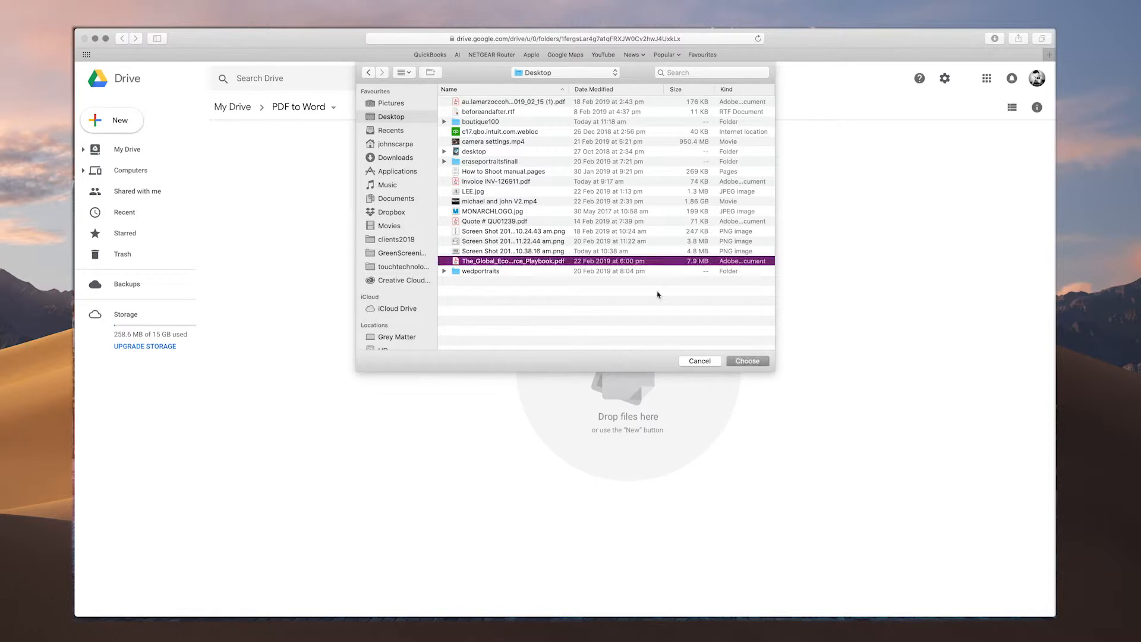
pyautogui.click(747, 361)
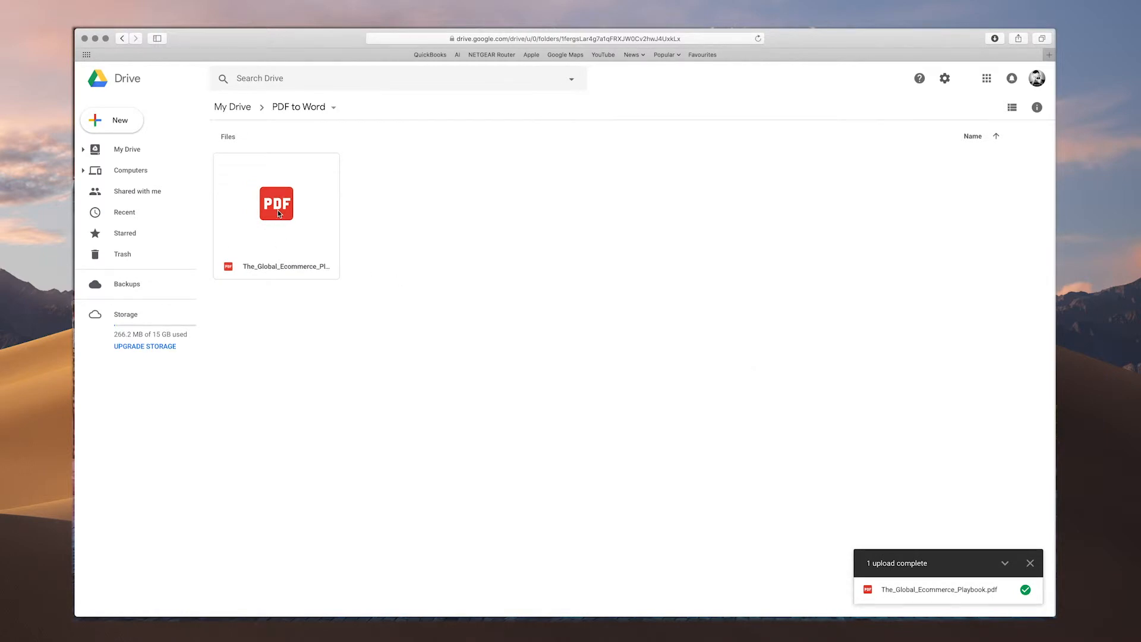
# Step: Preview the playbook PDF and open it with Google Docs
pyautogui.doubleClick(276, 204)
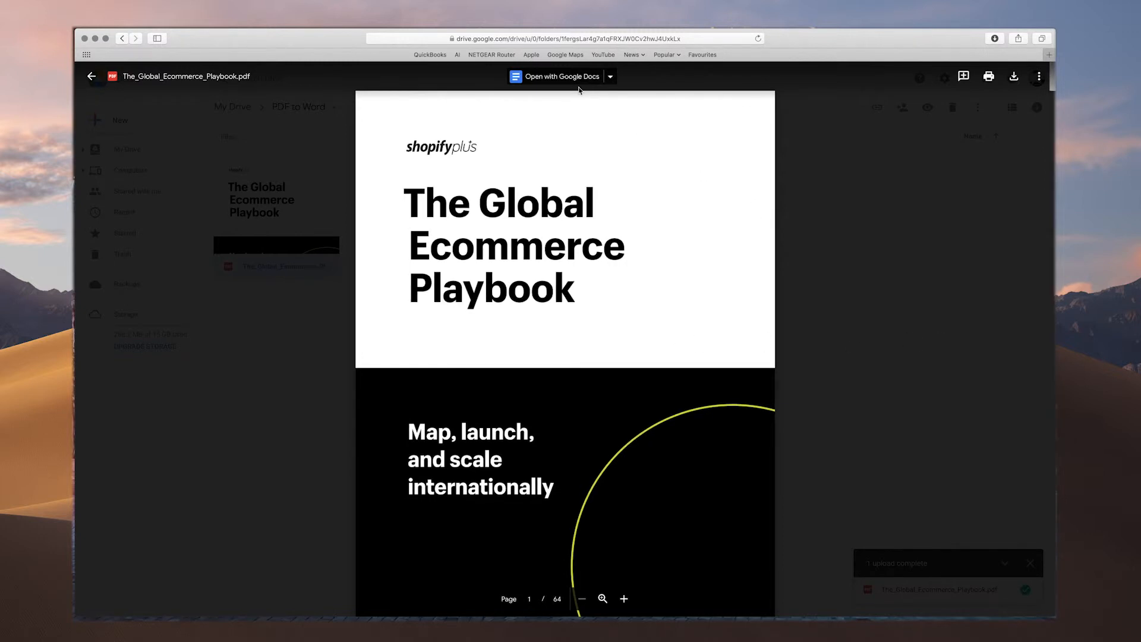
pyautogui.moveTo(556, 77)
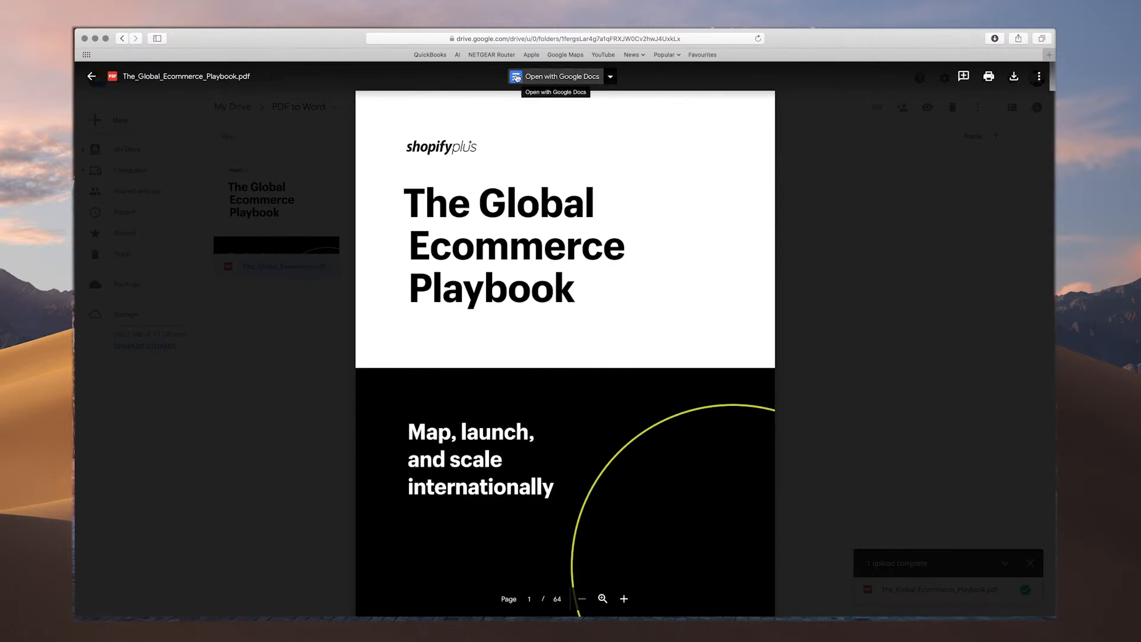
pyautogui.click(555, 77)
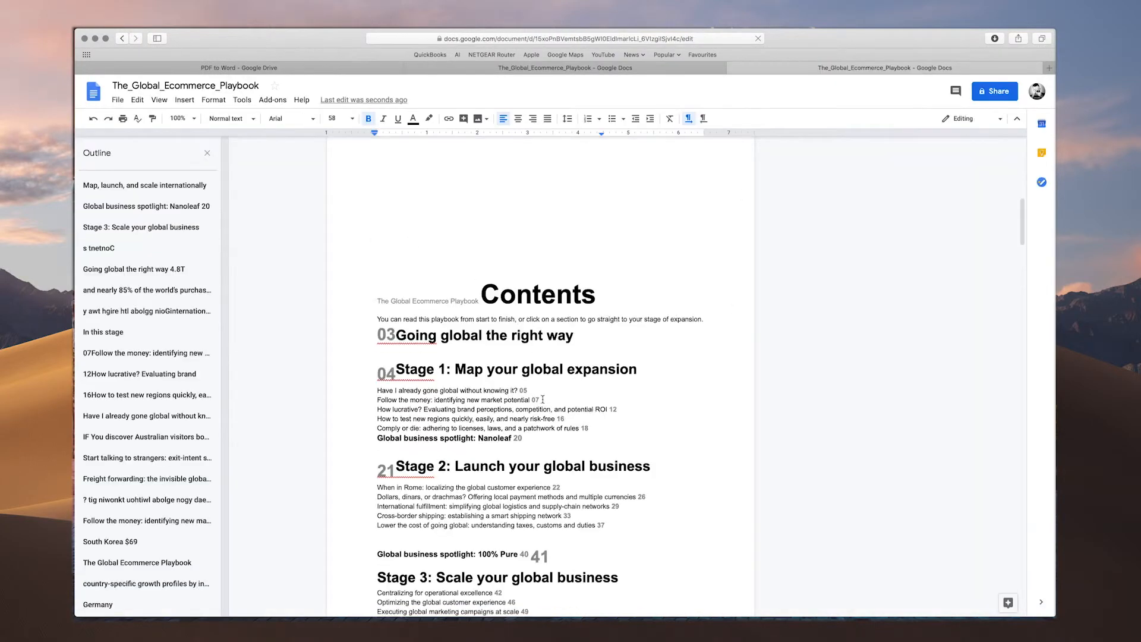
pyautogui.scroll(-3)
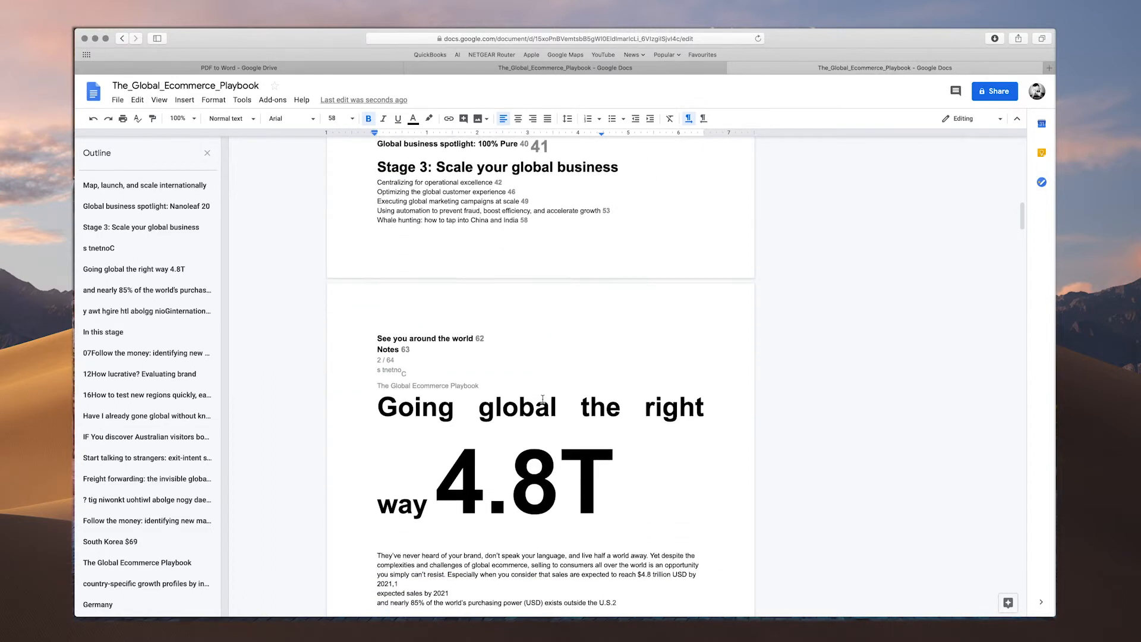
pyautogui.scroll(-3)
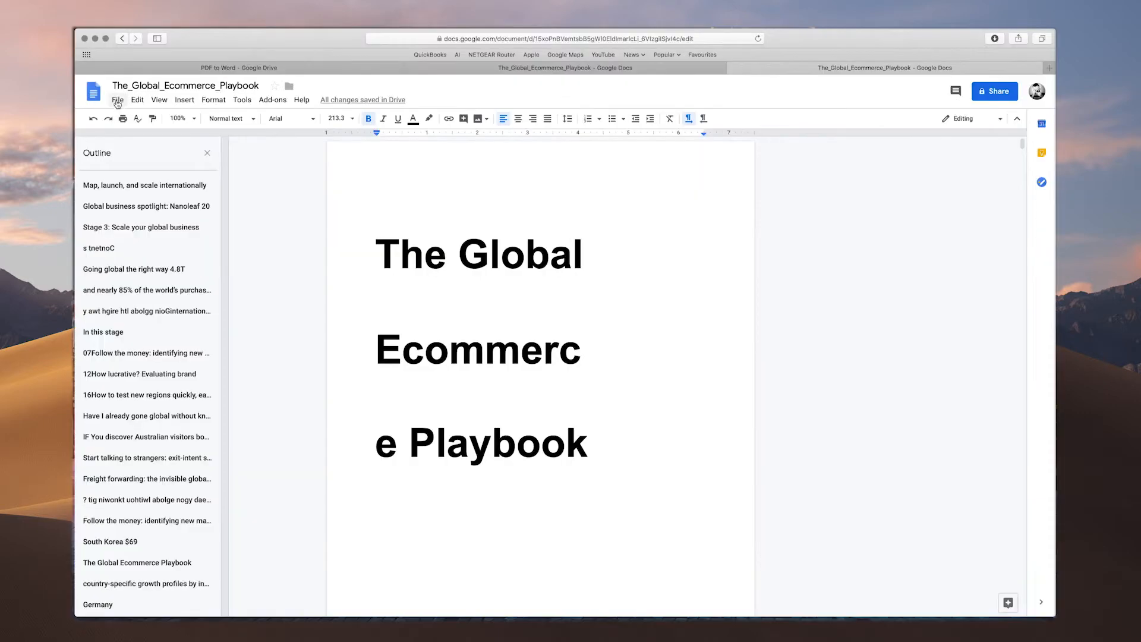
# Step: Show the playbook document's download formats from the File menu
pyautogui.click(117, 100)
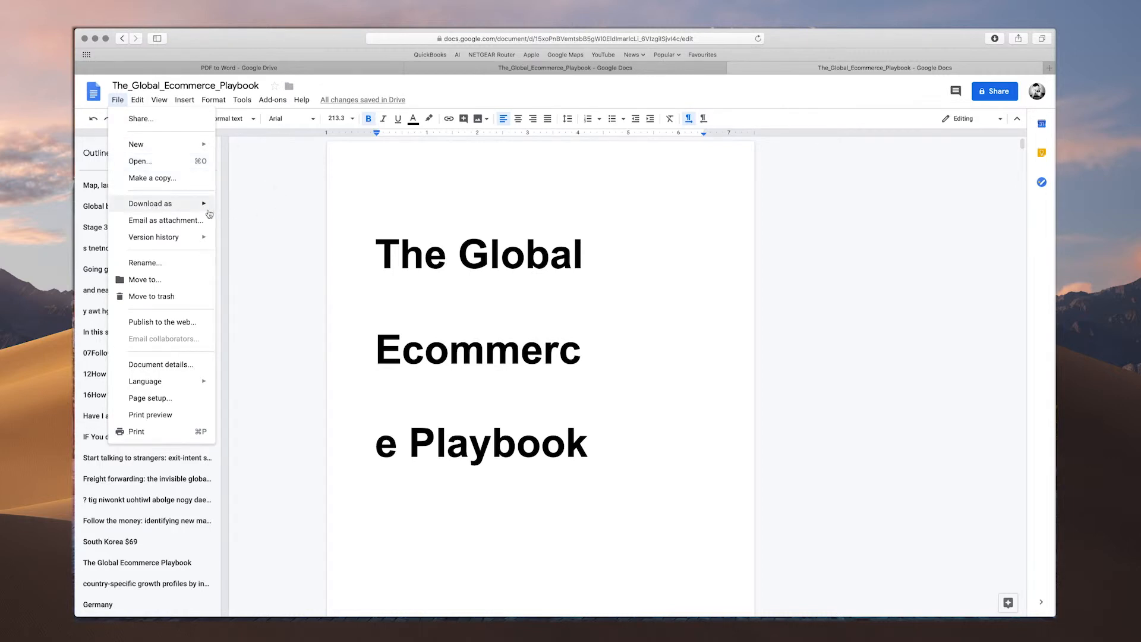
pyautogui.click(150, 203)
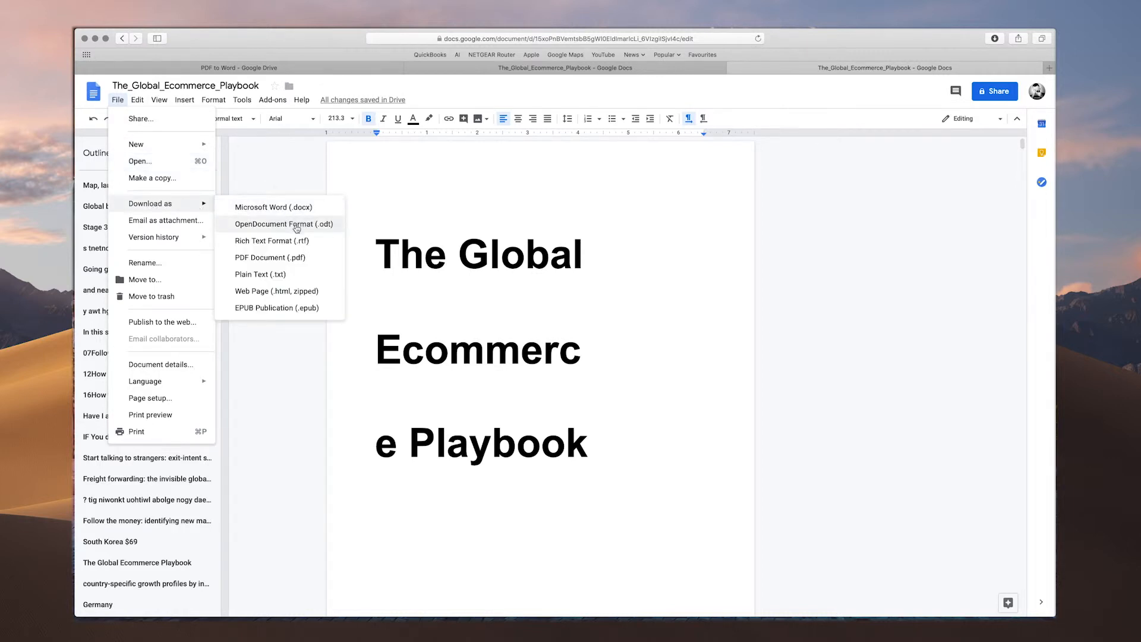
pyautogui.moveTo(295, 291)
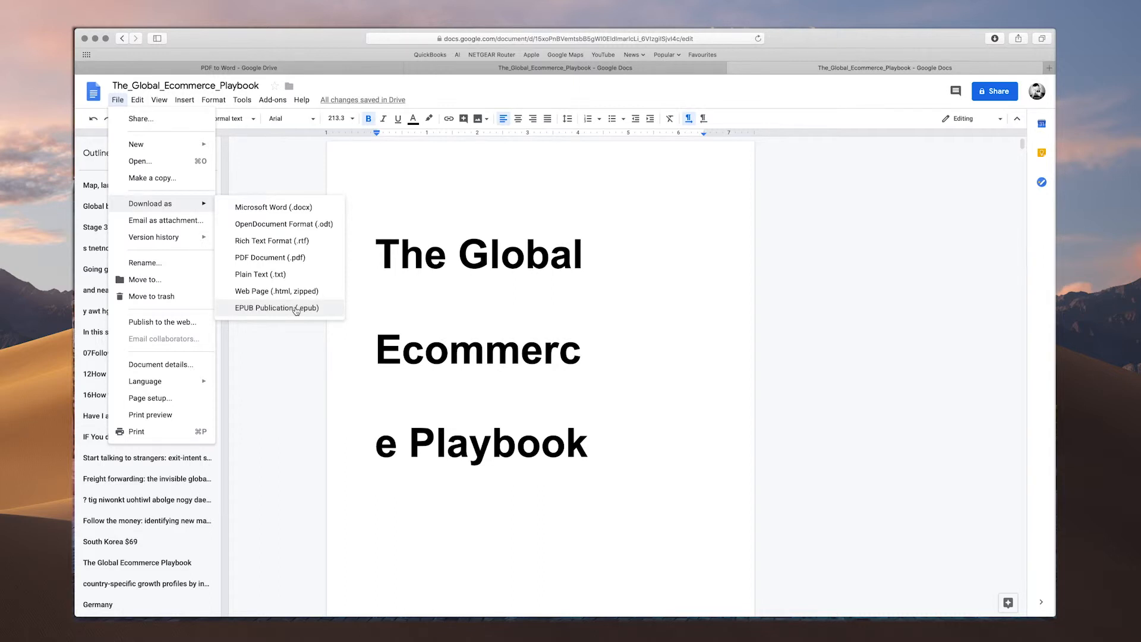
pyautogui.moveTo(295, 312)
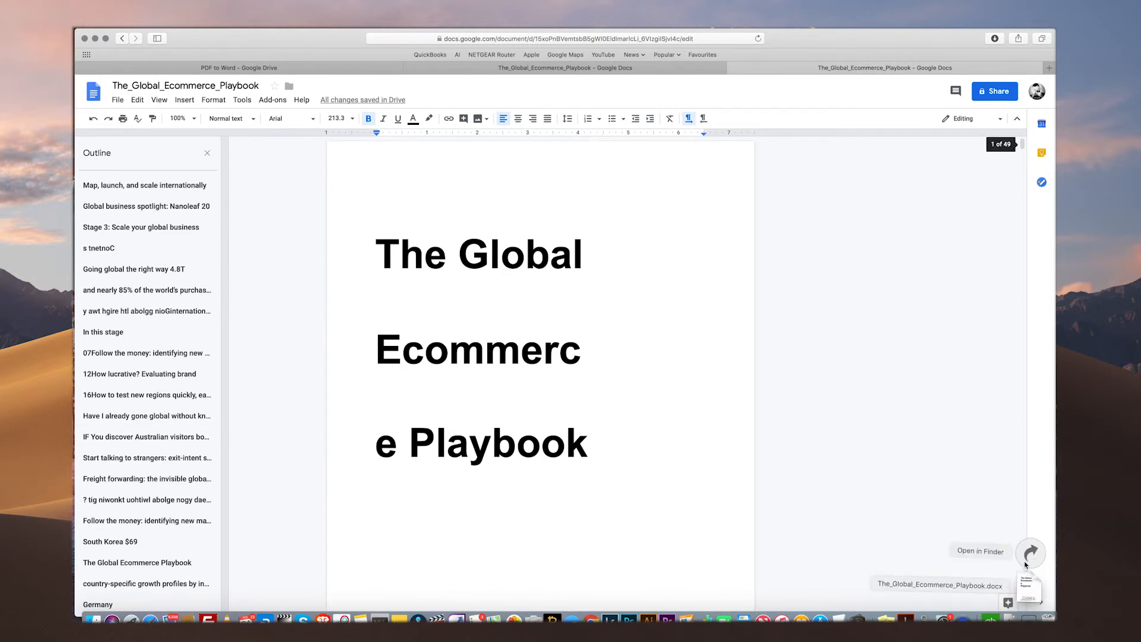
# Step: Reveal The_Global_Ecommerce_Playbook.docx in Finder and select it to view its details
pyautogui.click(979, 551)
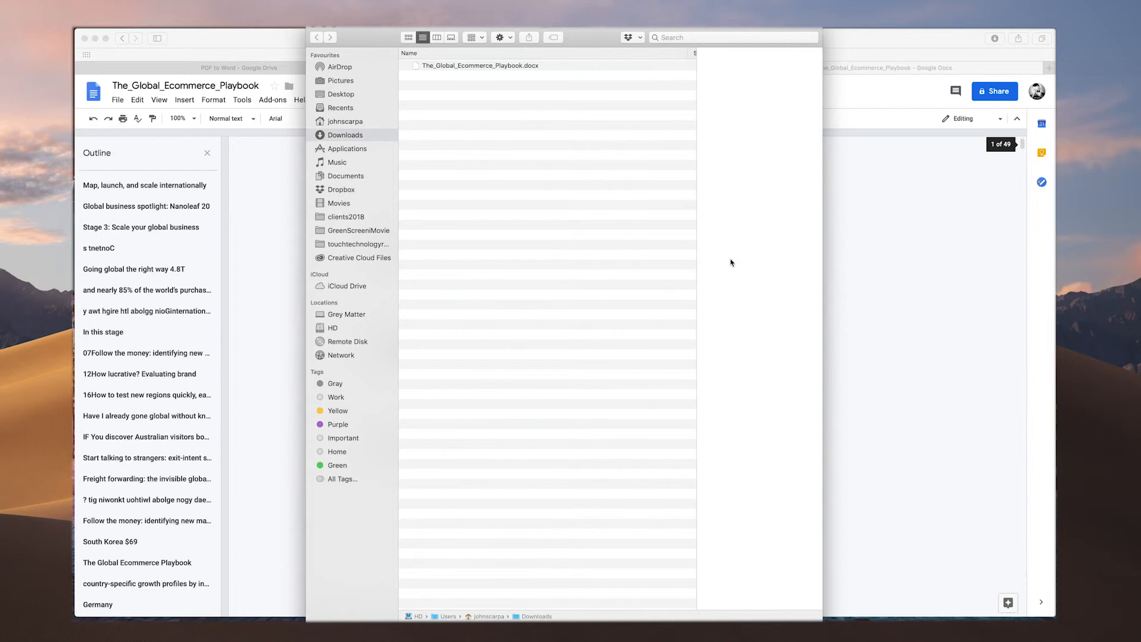
pyautogui.click(478, 66)
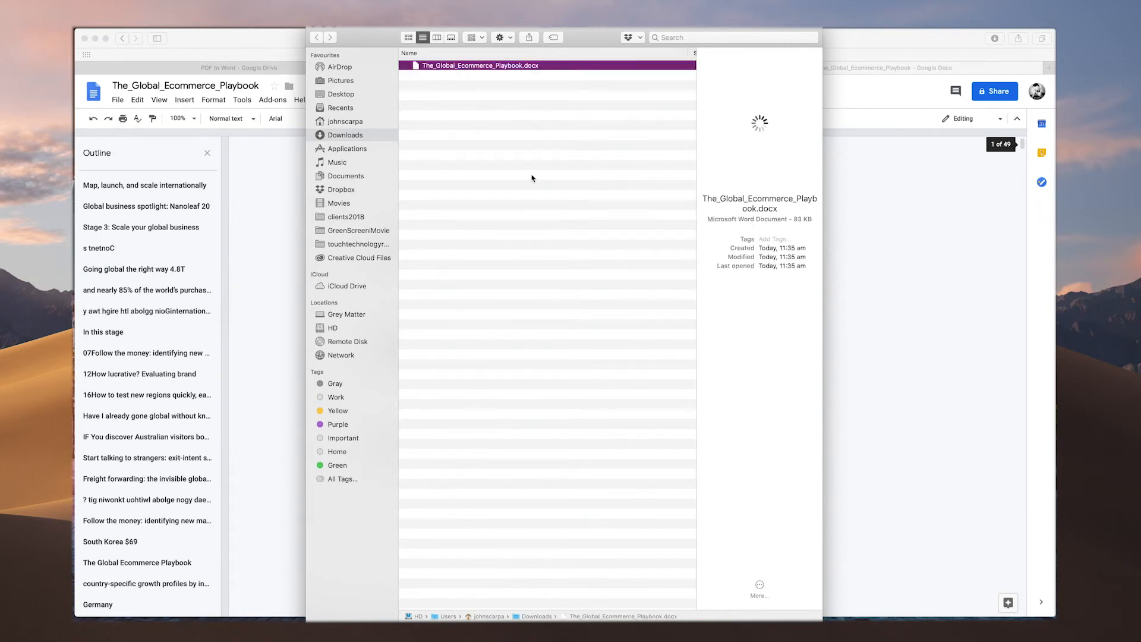